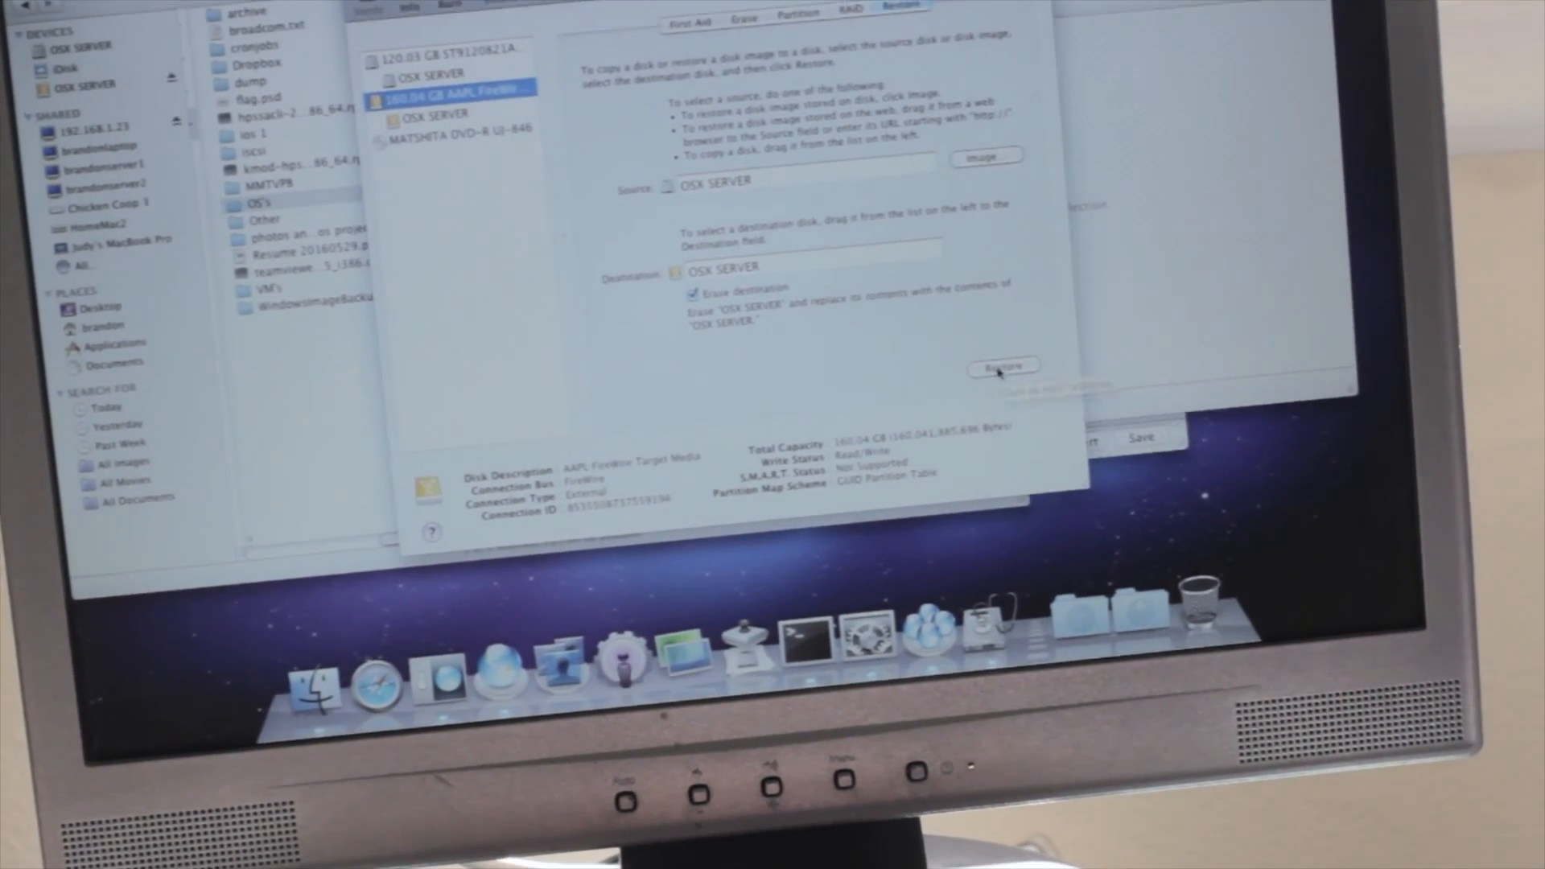
Step: Start restoring OSX SERVER onto the FireWire disk with erase enabled, awaiting the erase confirmation
left_click(1003, 367)
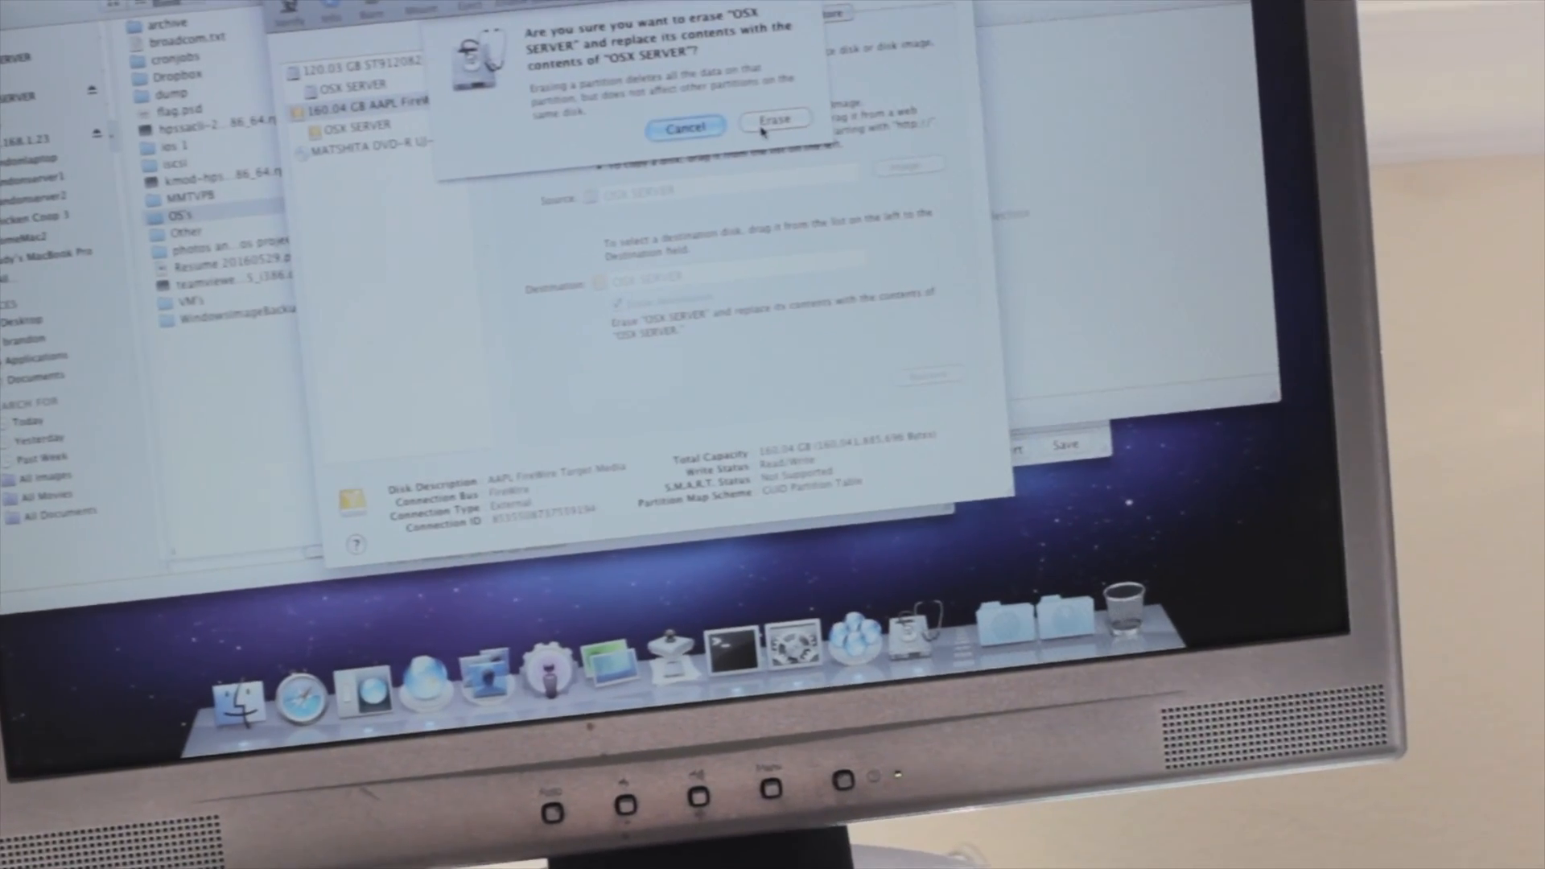